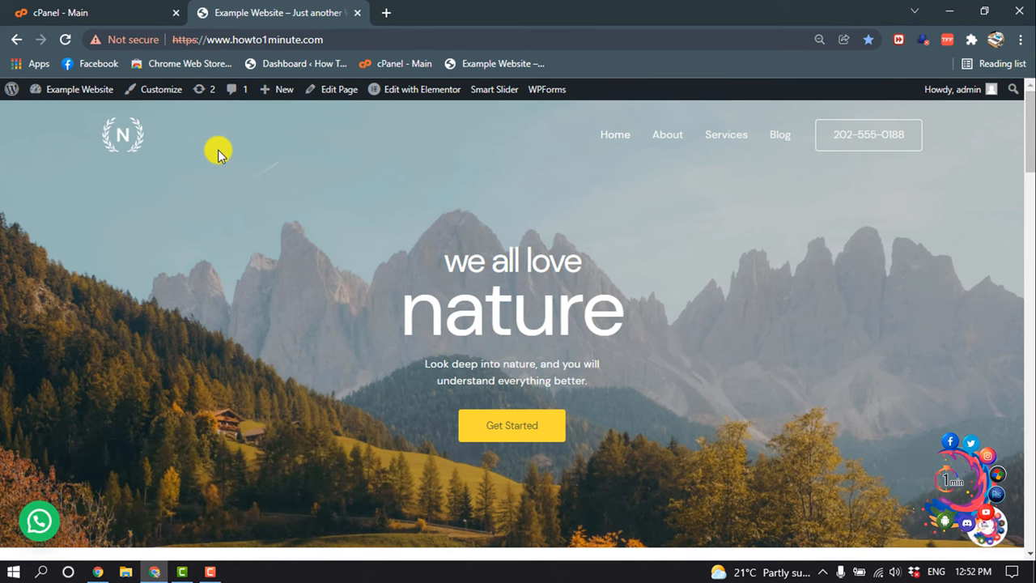
mouse_move(117, 16)
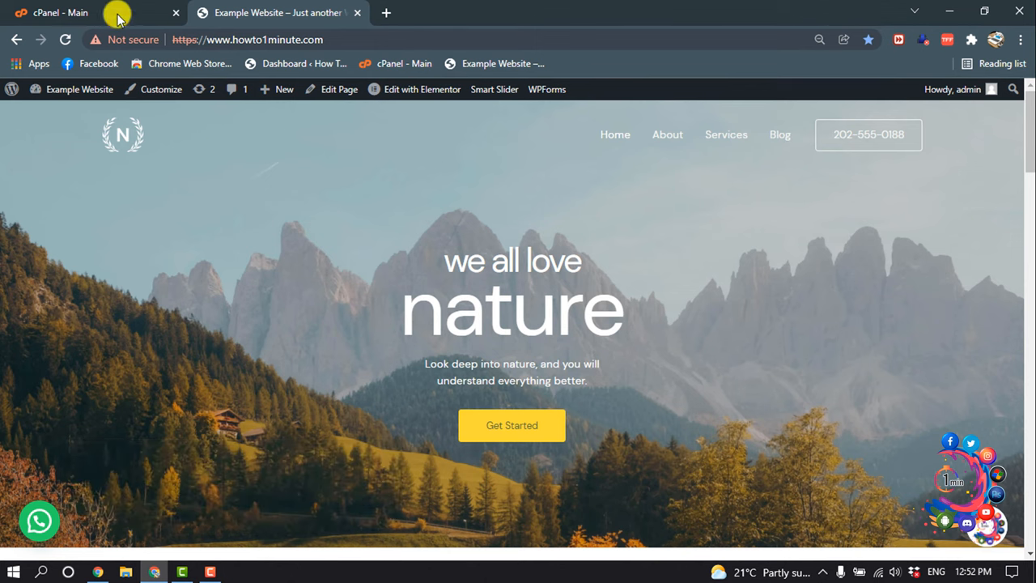
Switch to the cPanel account dashboard and scroll down to the Security section
left_click(59, 12)
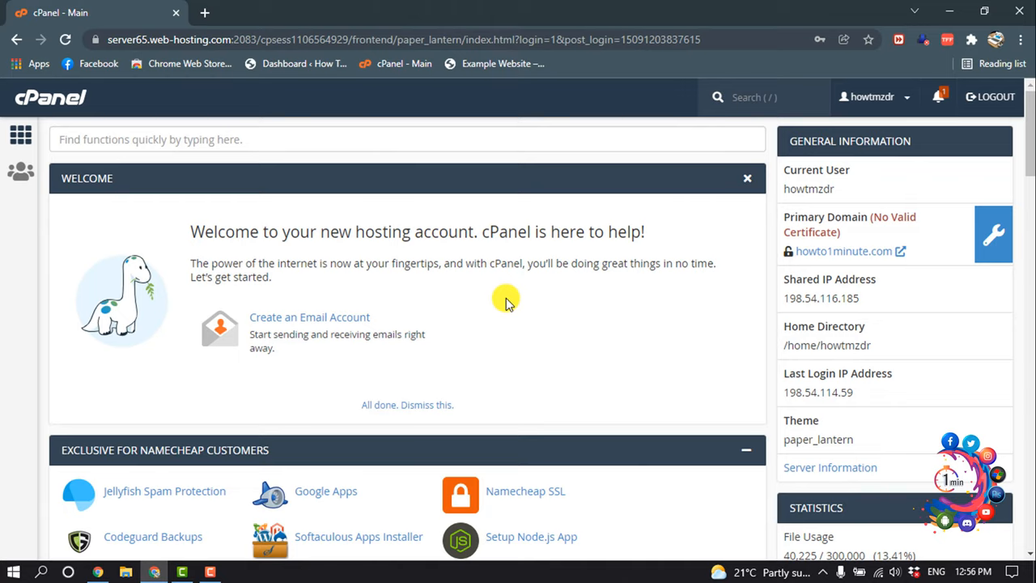
scroll("down", 3)
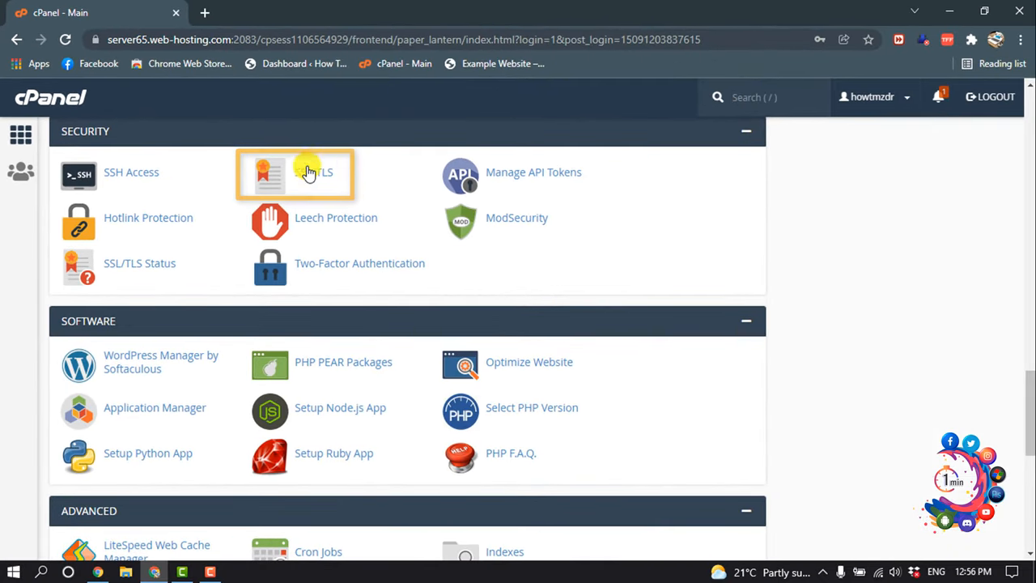
Open the SSL/TLS tool from the Security section
left_click(313, 171)
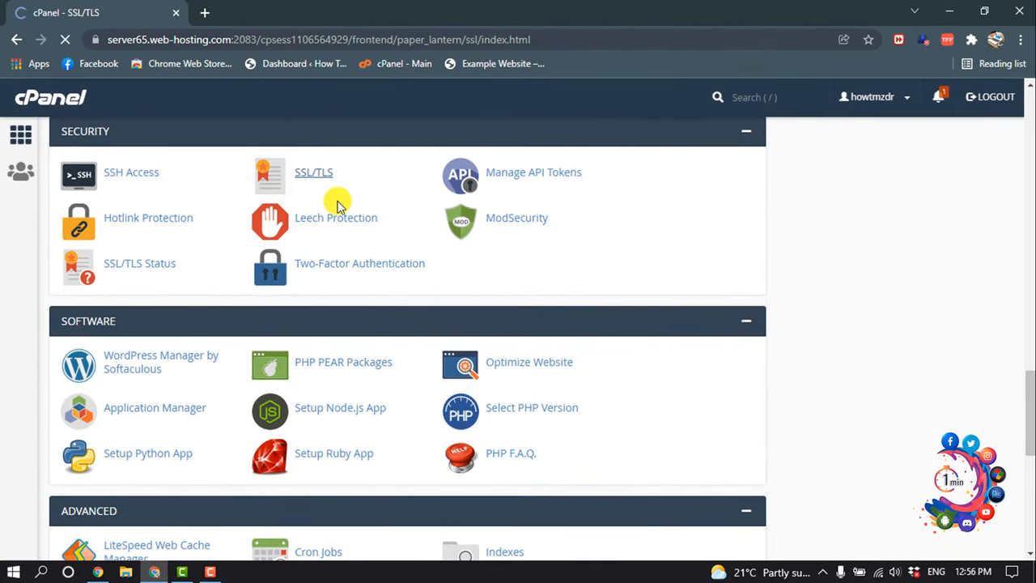
left_click(313, 171)
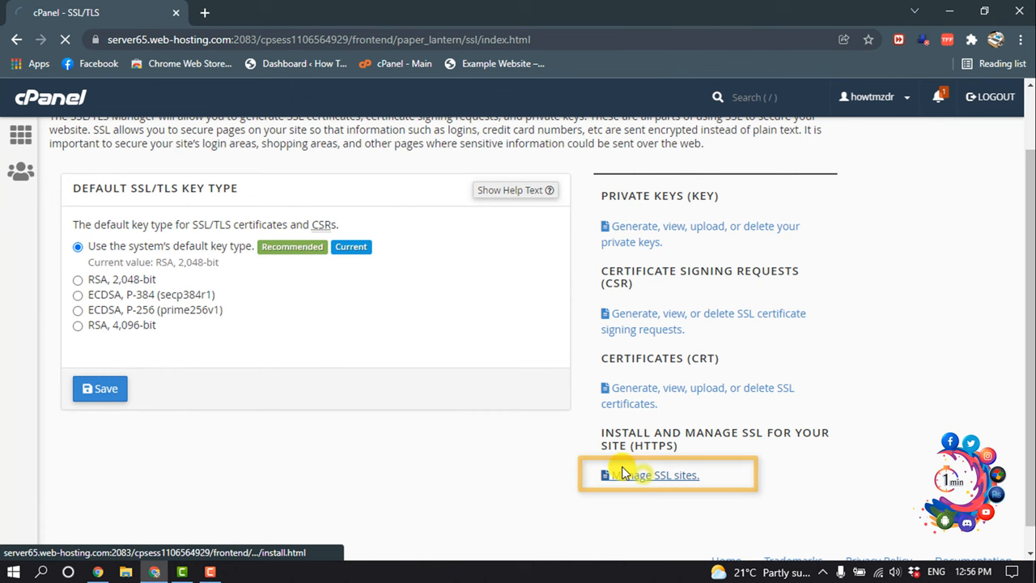
Open Manage SSL sites and autofill the certificate details for howto1minute.com
left_click(657, 475)
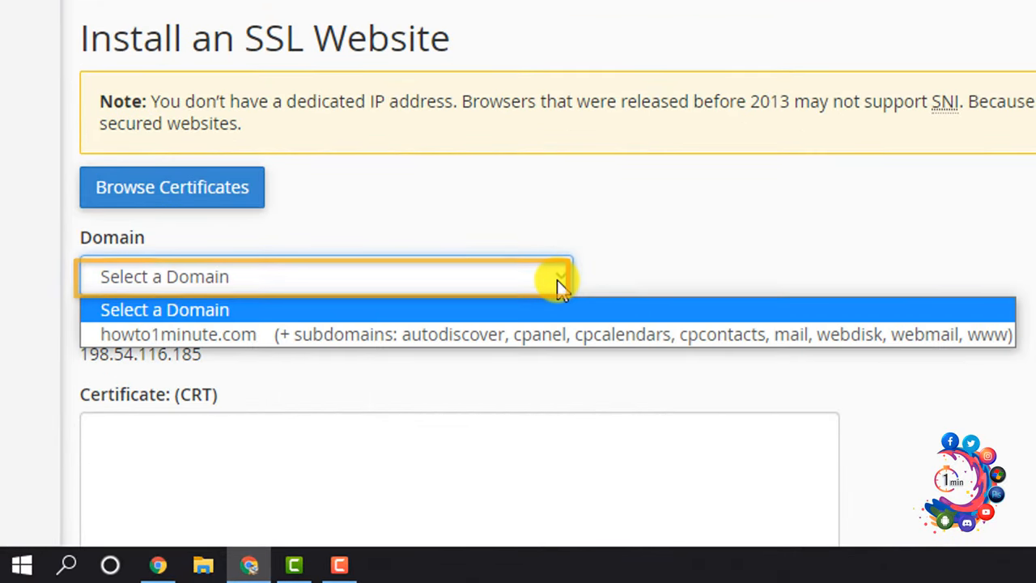
mouse_move(453, 334)
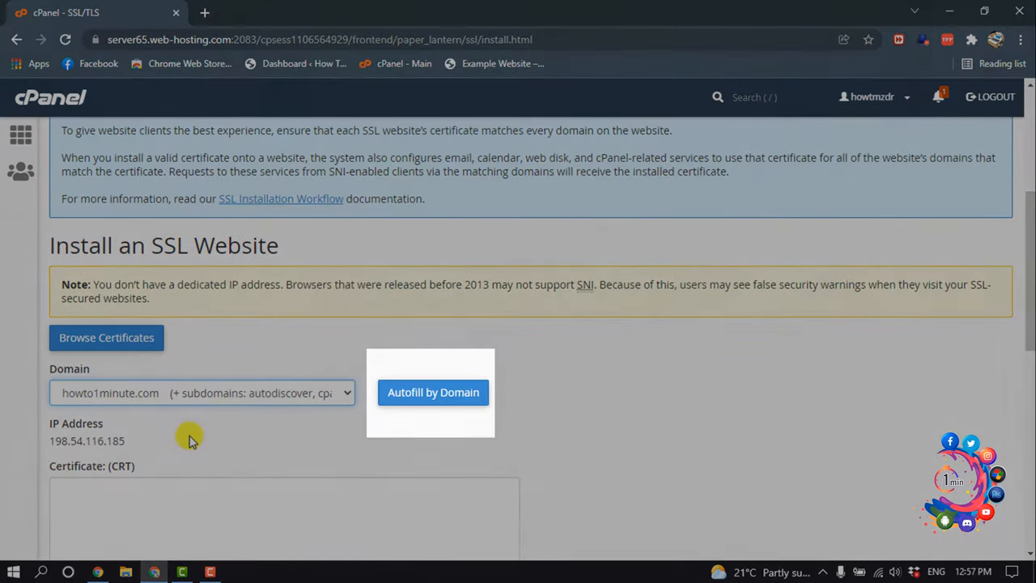
left_click(433, 393)
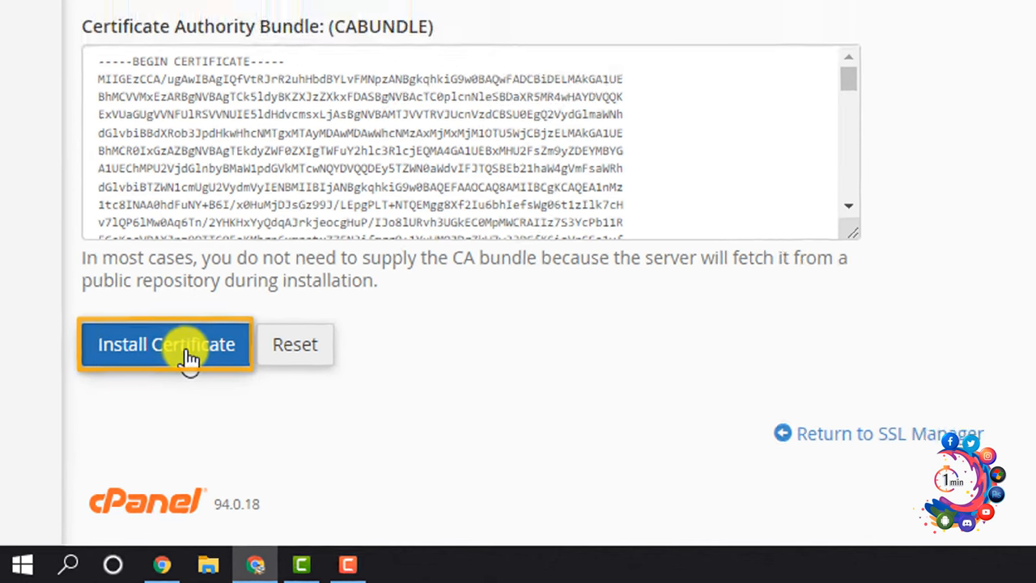
Install the certificate on howto1minute.com and dismiss the success message
left_click(166, 344)
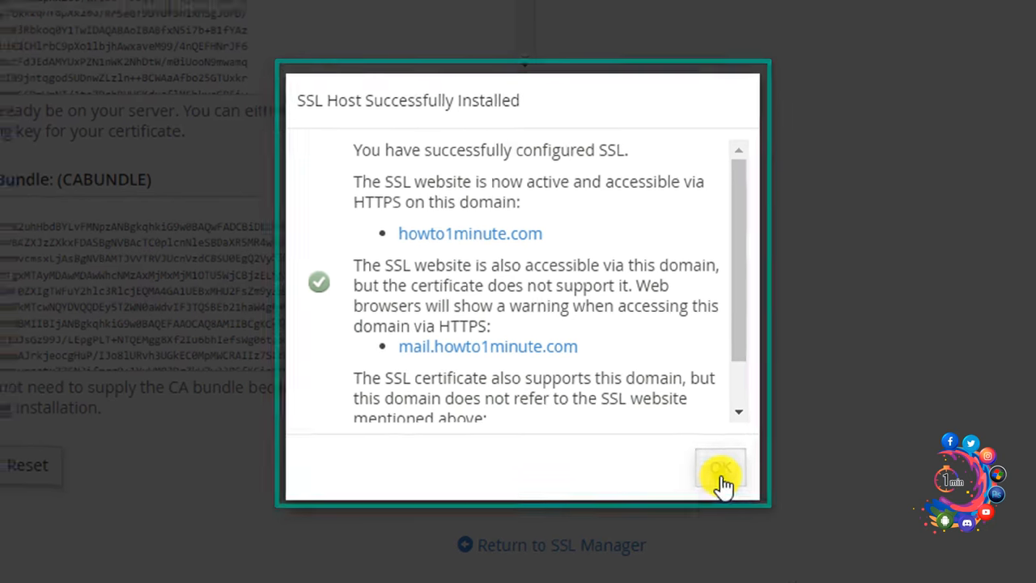
left_click(718, 469)
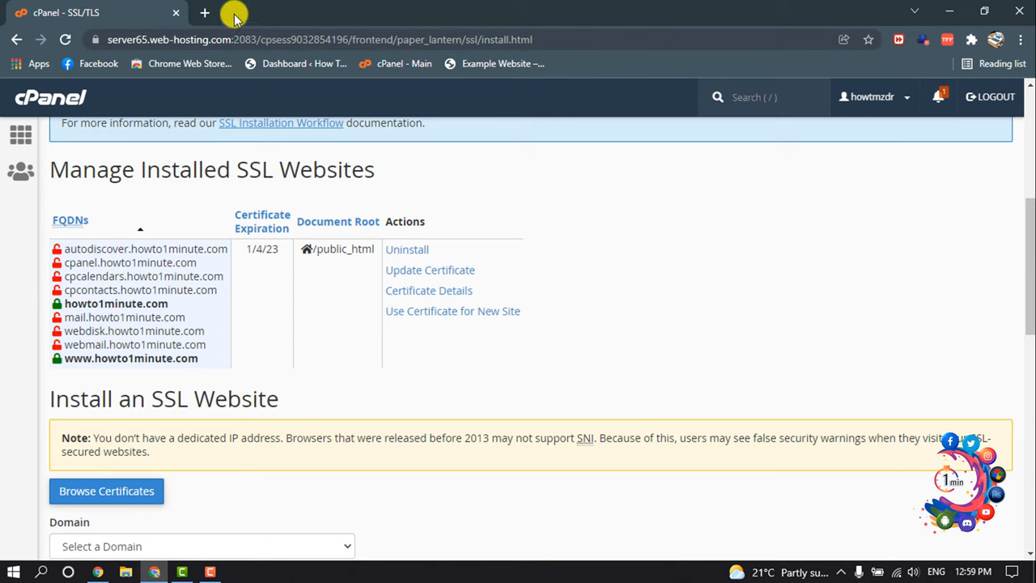
Load howto1minute.com in a new Chrome tab and verify the padlock shows a secure connection
left_click(204, 13)
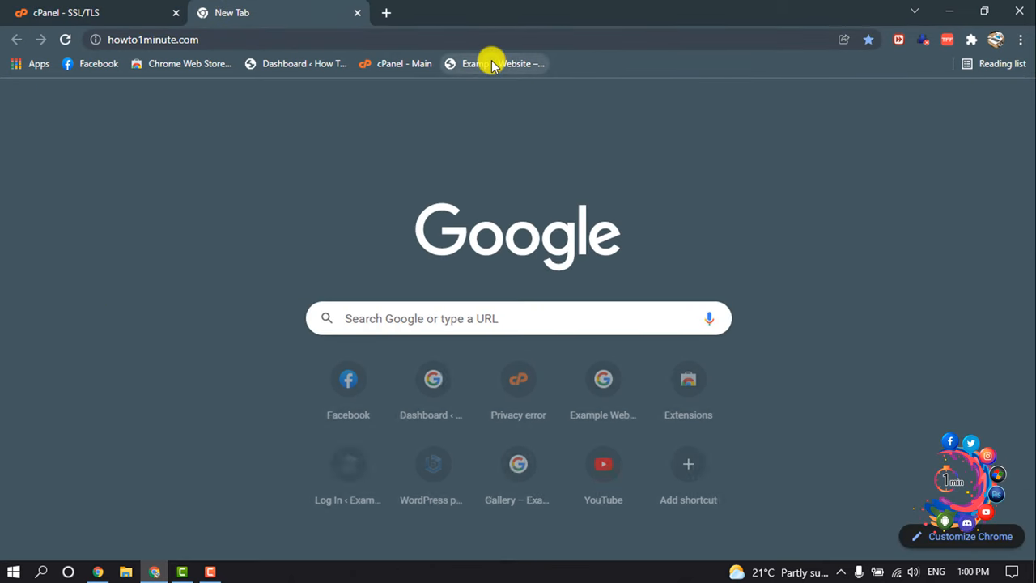
left_click(493, 63)
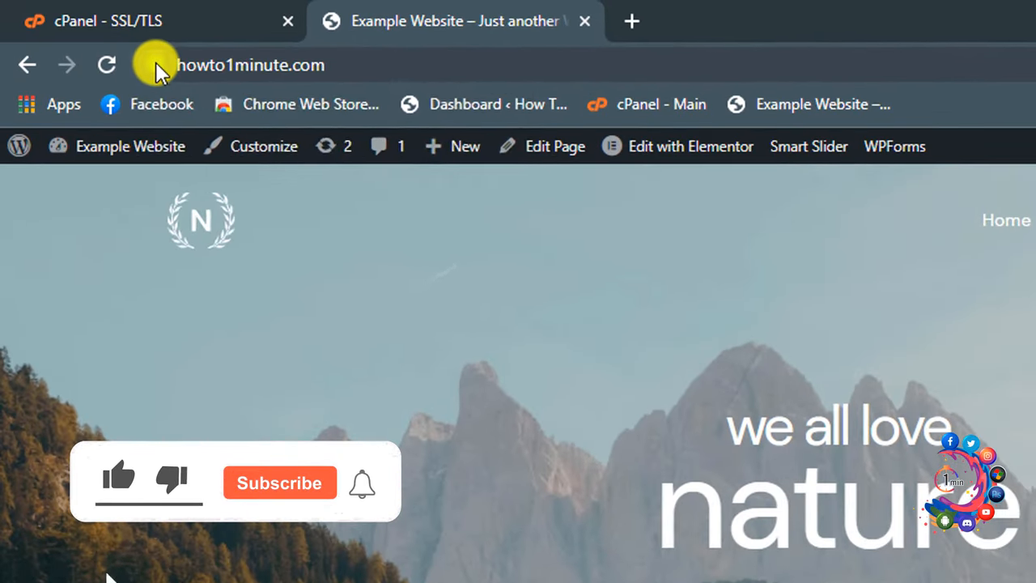
left_click(154, 65)
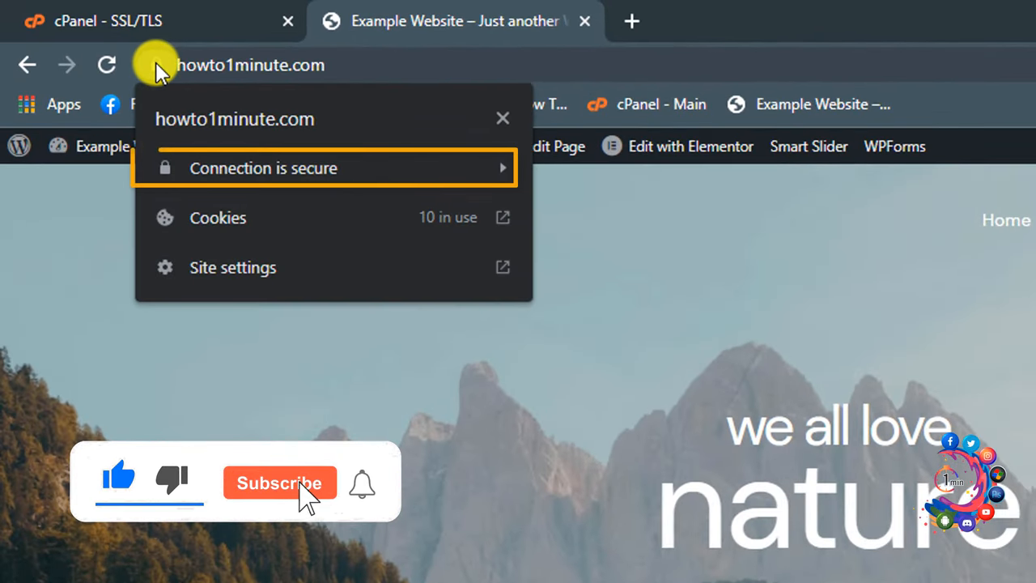
mouse_move(340, 167)
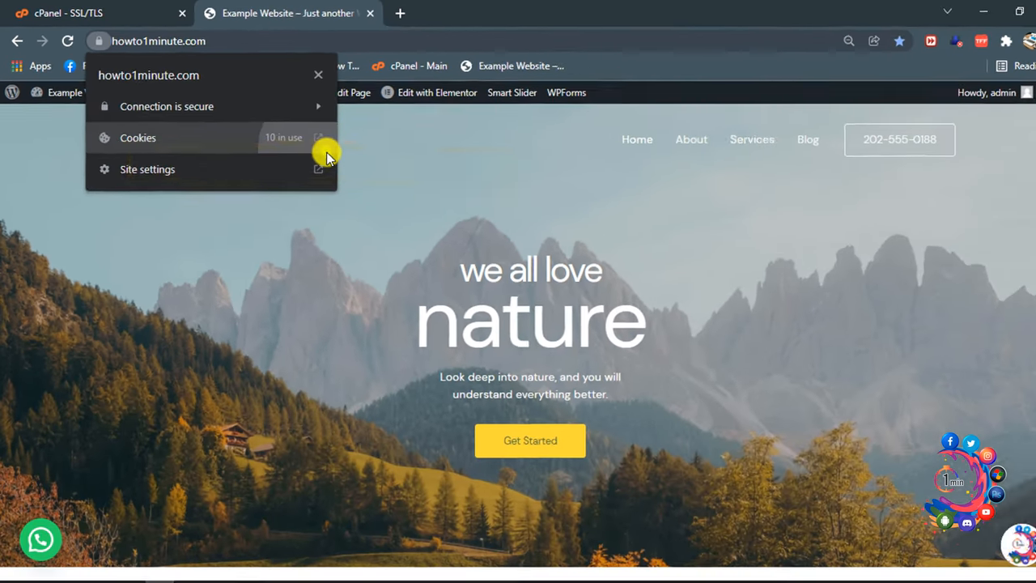
left_click(318, 74)
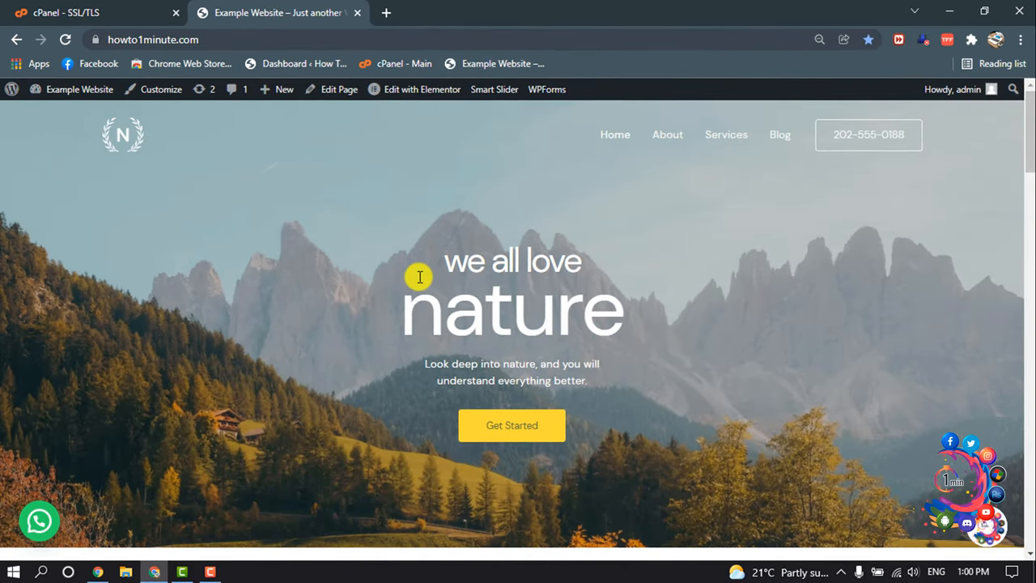